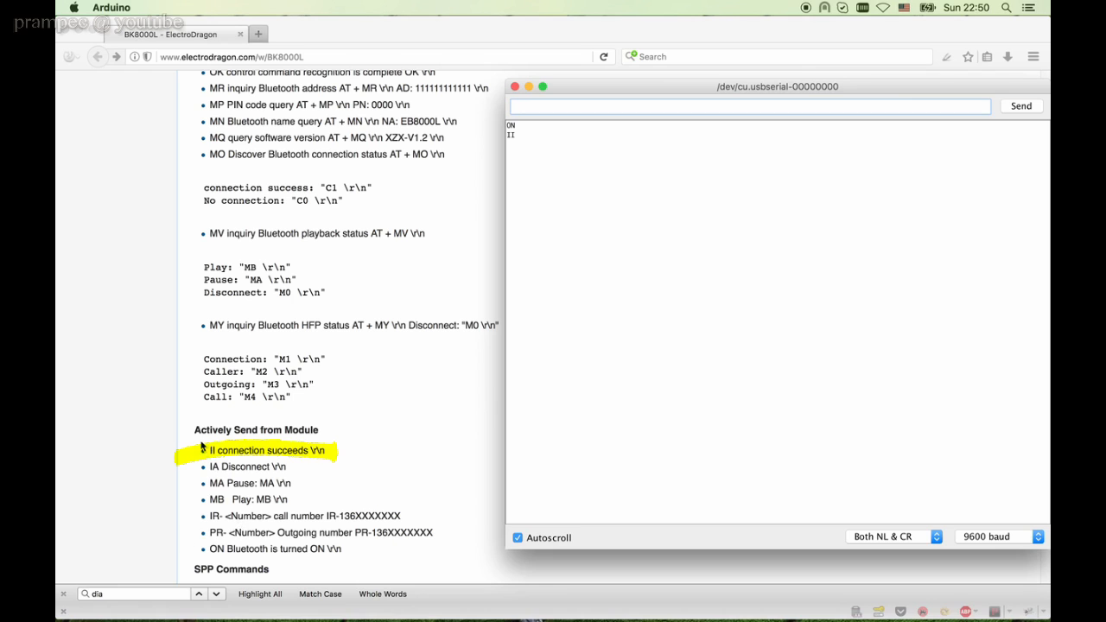
{"action": "mouse_move", "coordinate": [214, 459]}
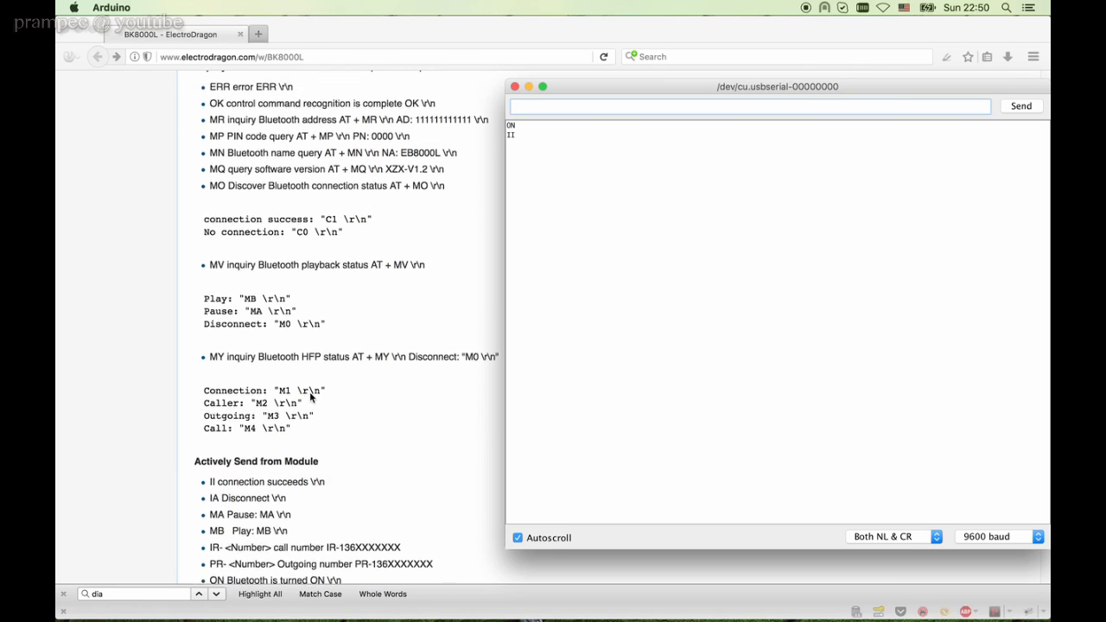
Send AT+MO, AT+MV and AT+MY to query connection, playback and HFP status, receiving codes like C1.
{"action": "scroll", "scroll_direction": "up", "scroll_amount": 3}
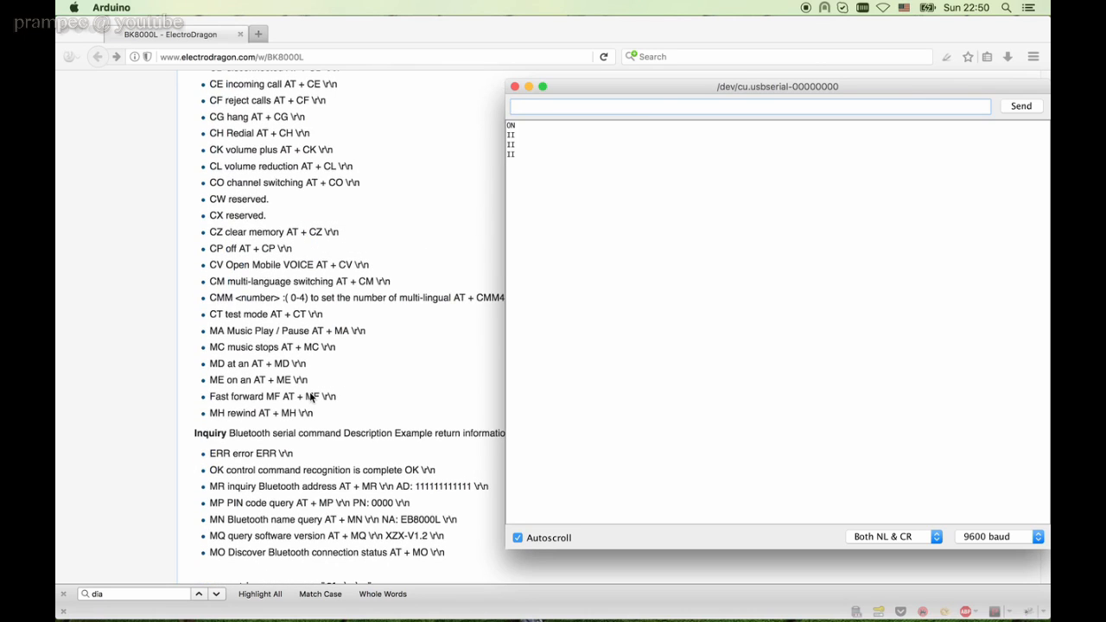
{"action": "type", "text": "AT+"}
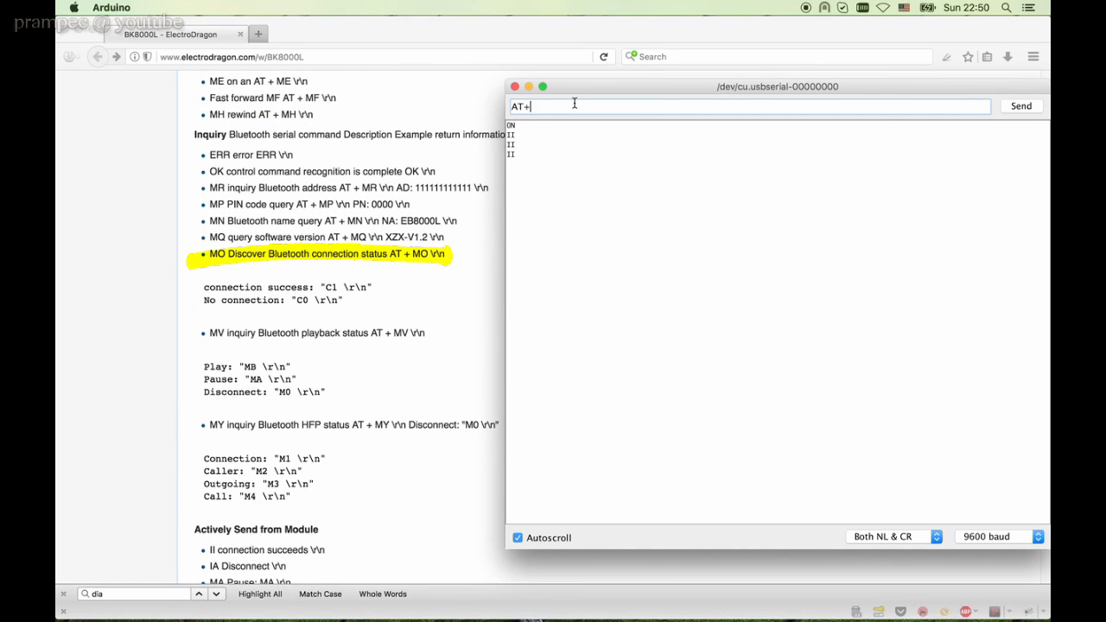
{"action": "left_click", "coordinate": [1020, 105]}
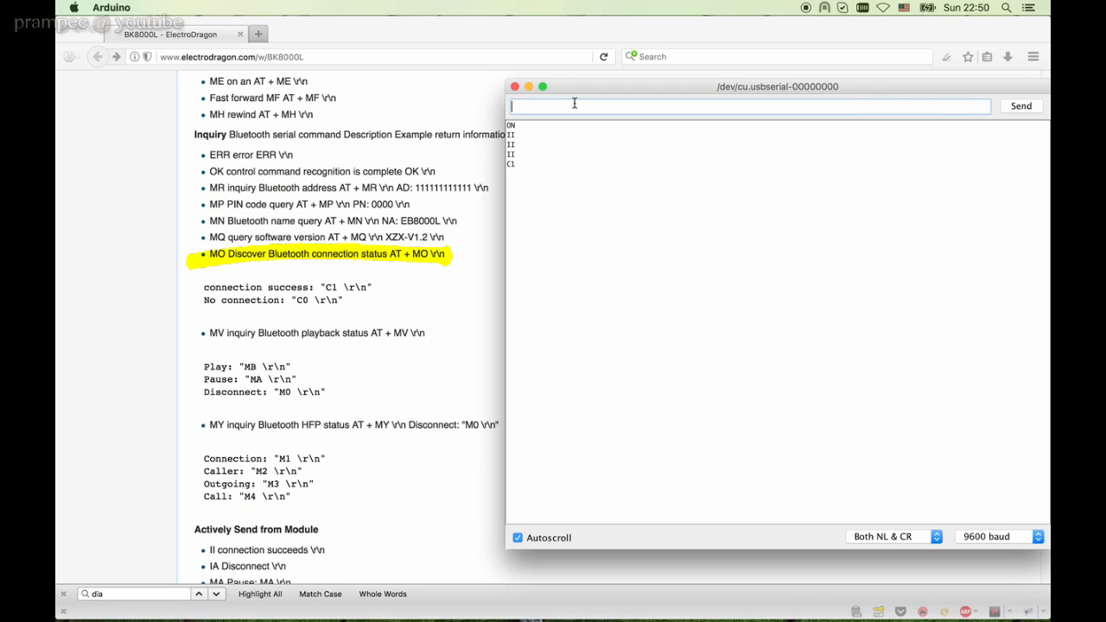
{"action": "type", "text": "A"}
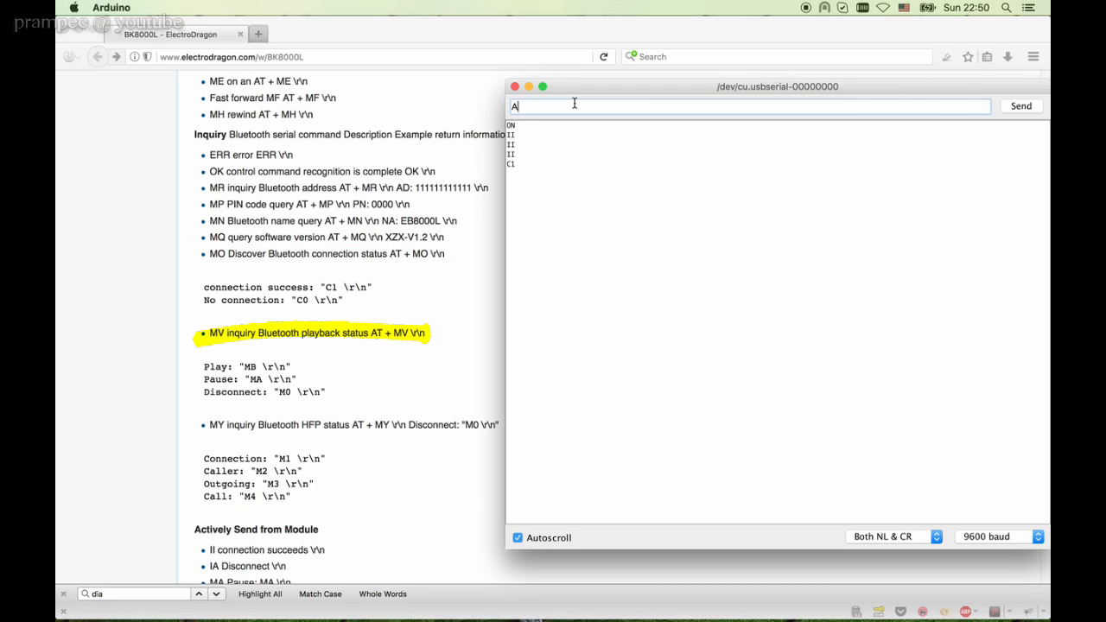
{"action": "key", "text": "Backspace"}
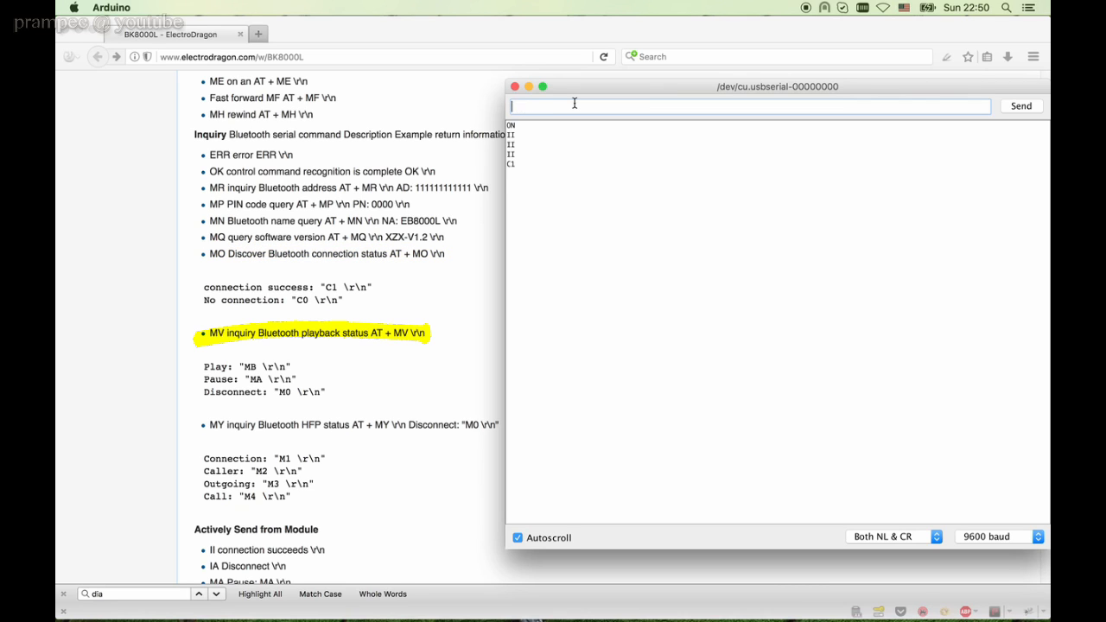
{"action": "type", "text": "A"}
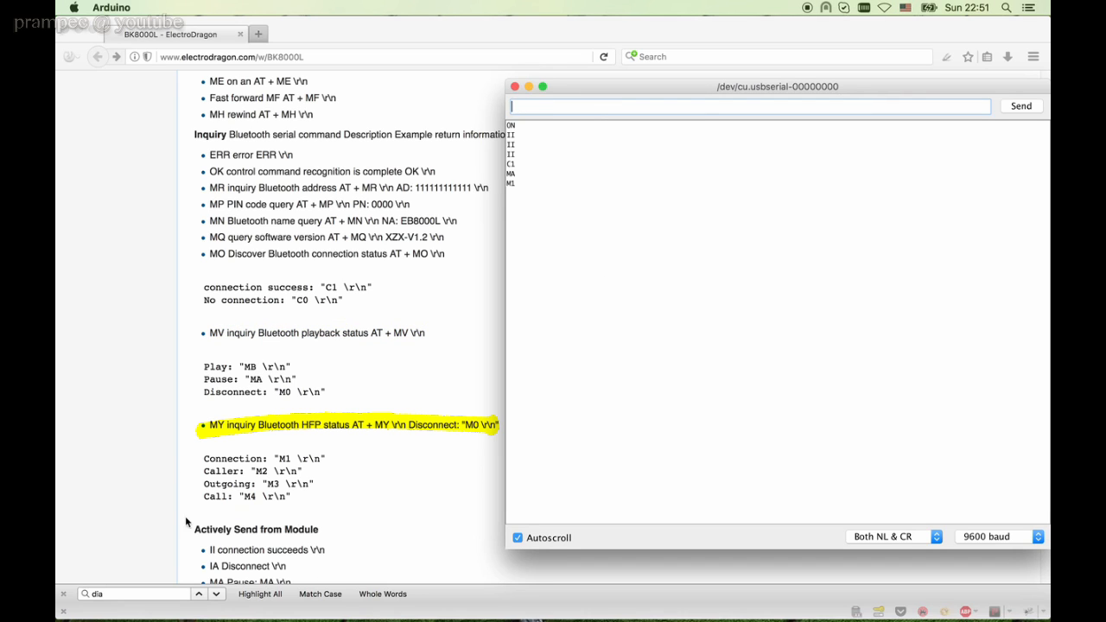
{"action": "type", "text": "AT"}
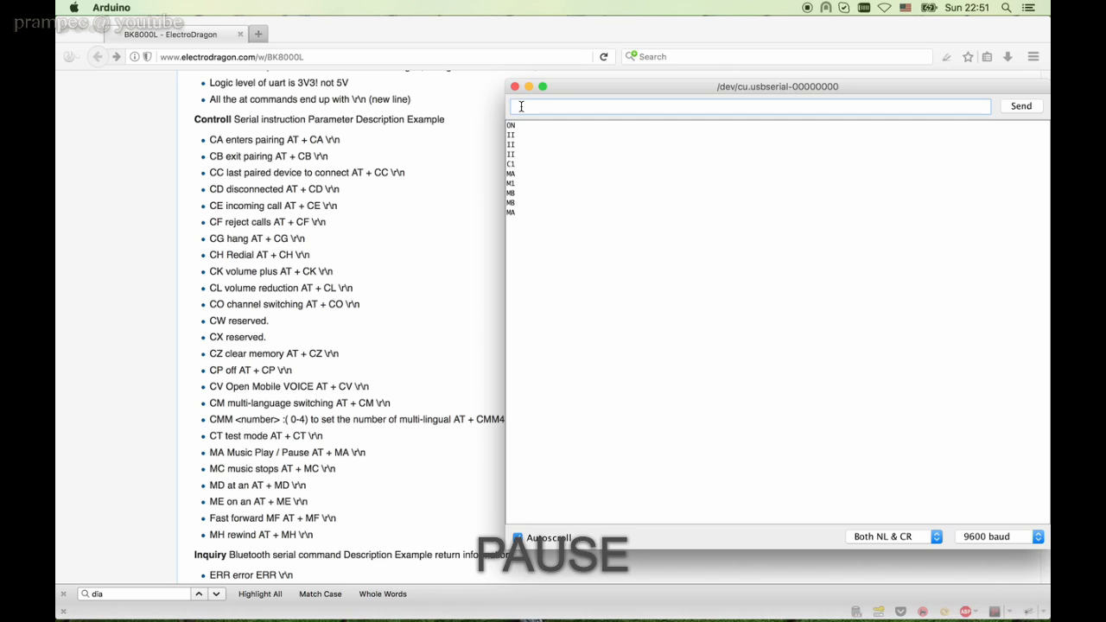
Send the fast-forward and rewind commands (AT+MF, AT+MH), then send AT+MC to stop the music.
{"action": "type", "text": "A"}
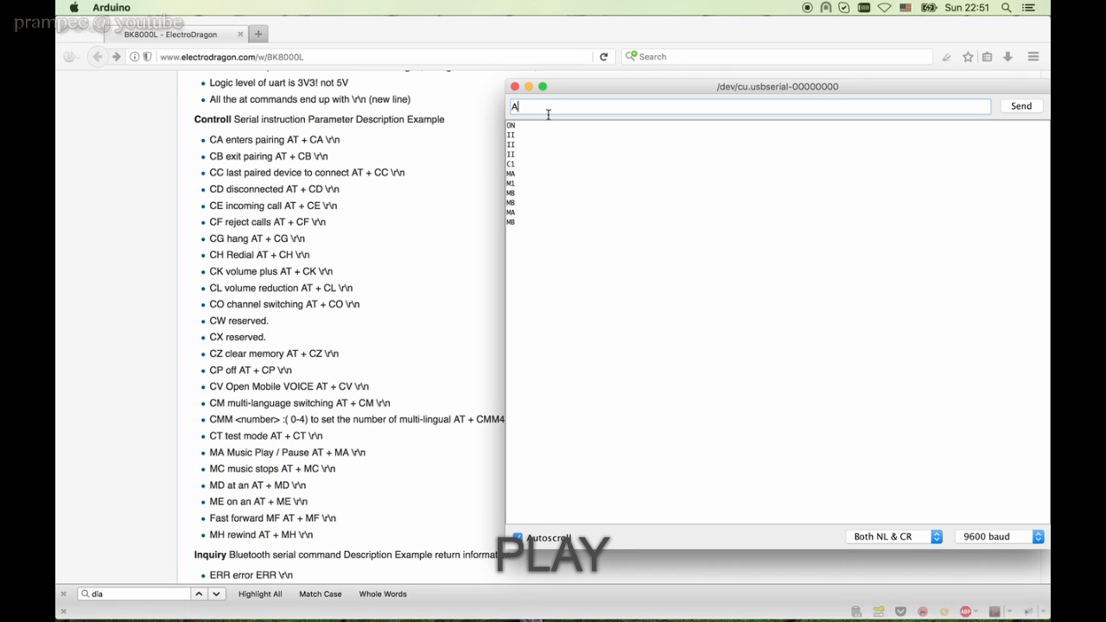
{"action": "type", "text": "T+MF"}
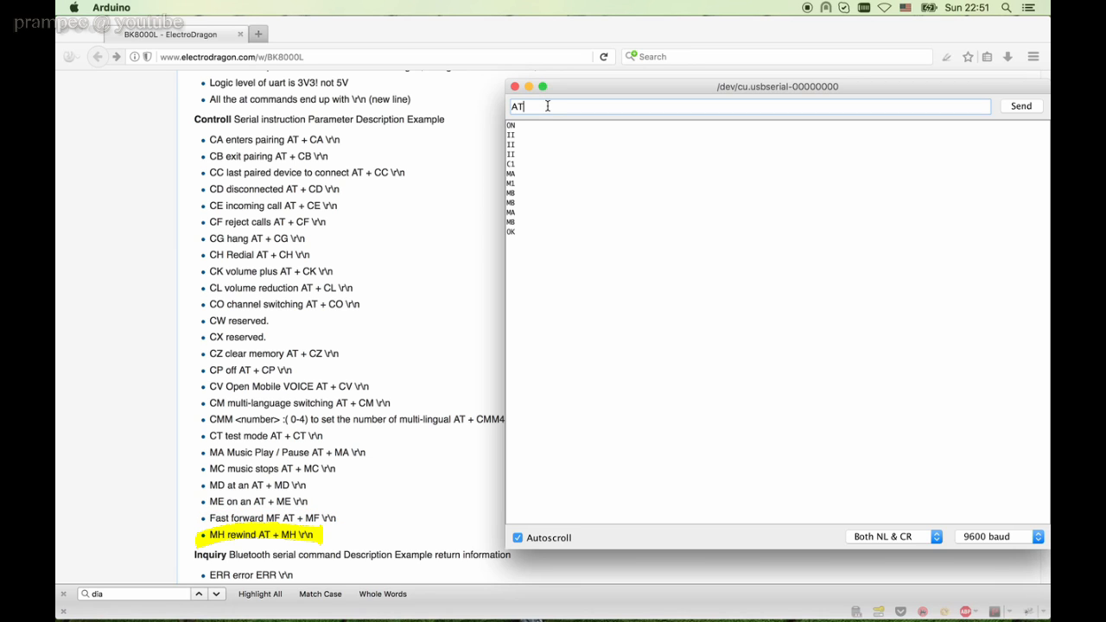
{"action": "left_click", "coordinate": [1019, 106]}
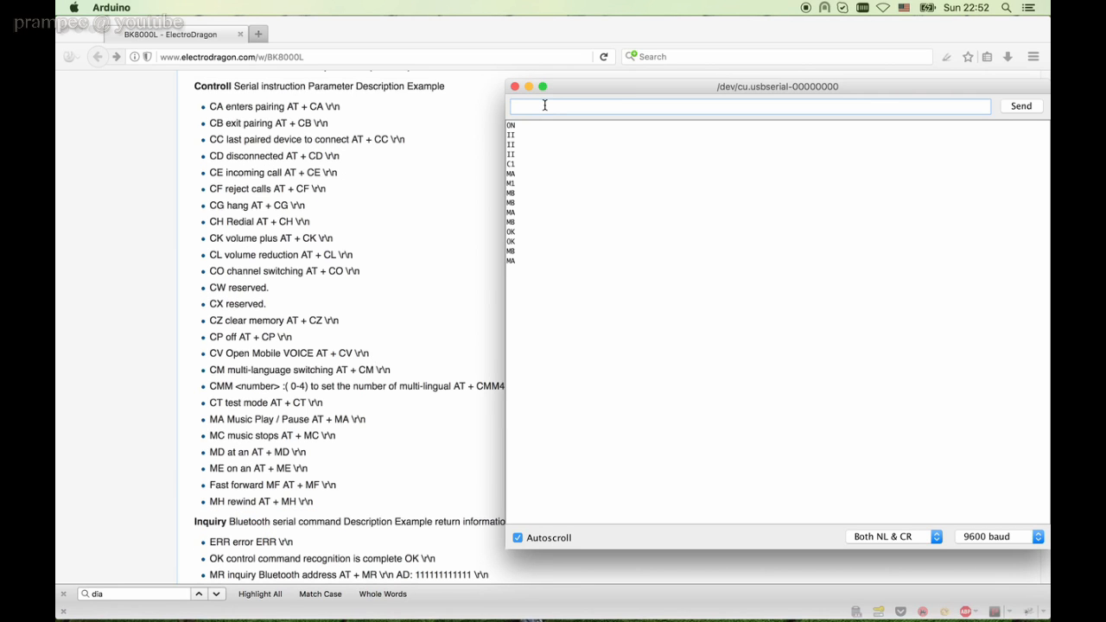
{"action": "type", "text": "AT+MC"}
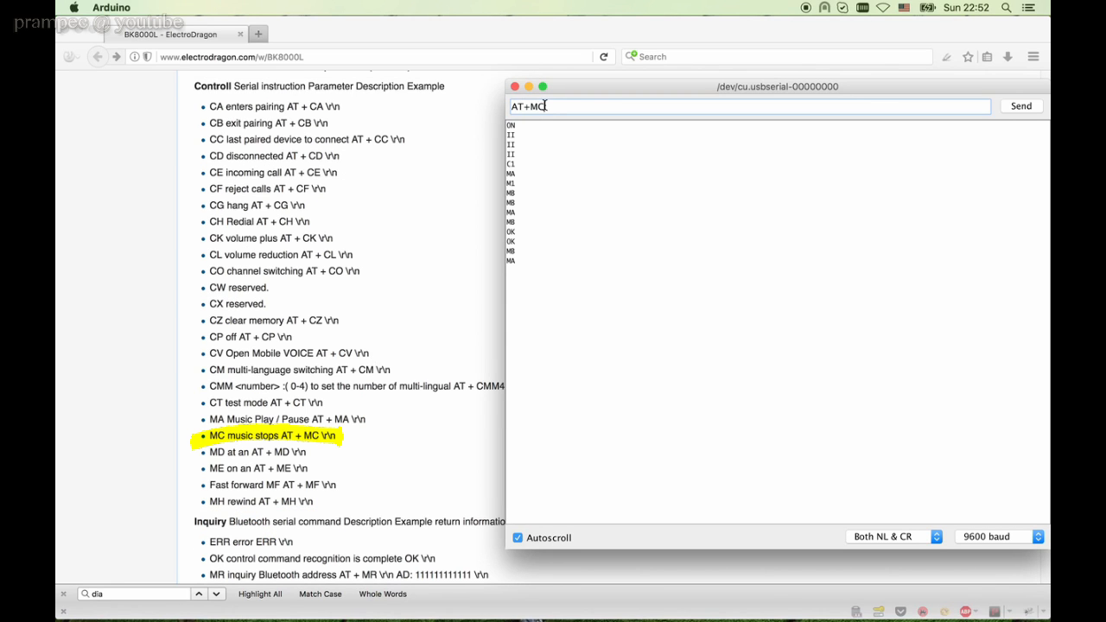
{"action": "left_click", "coordinate": [1019, 105]}
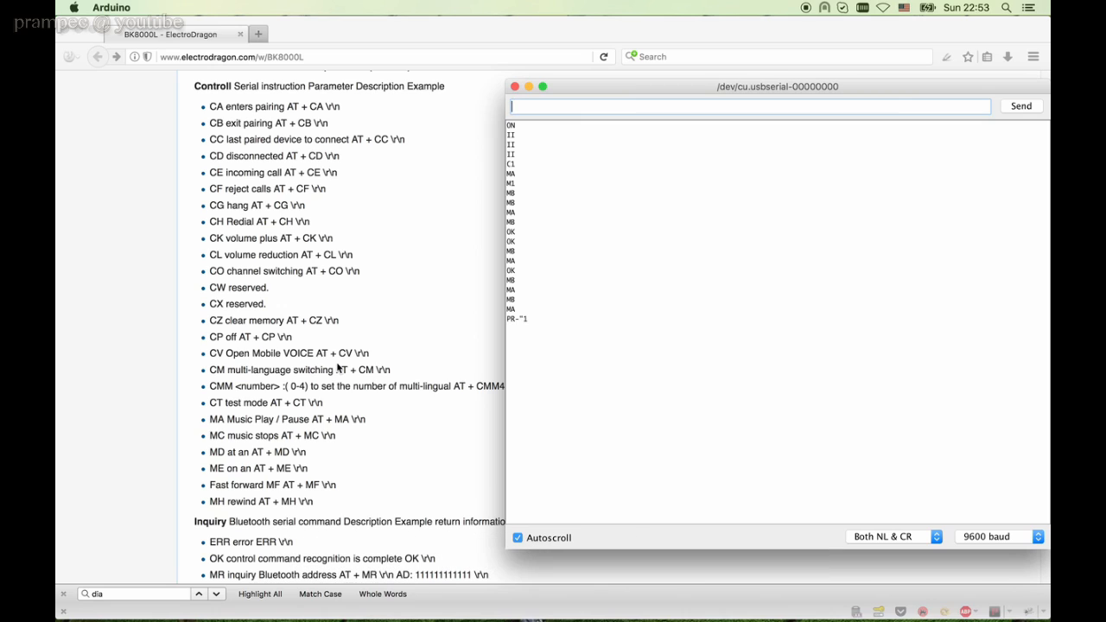
{"action": "mouse_move", "coordinate": [532, 107]}
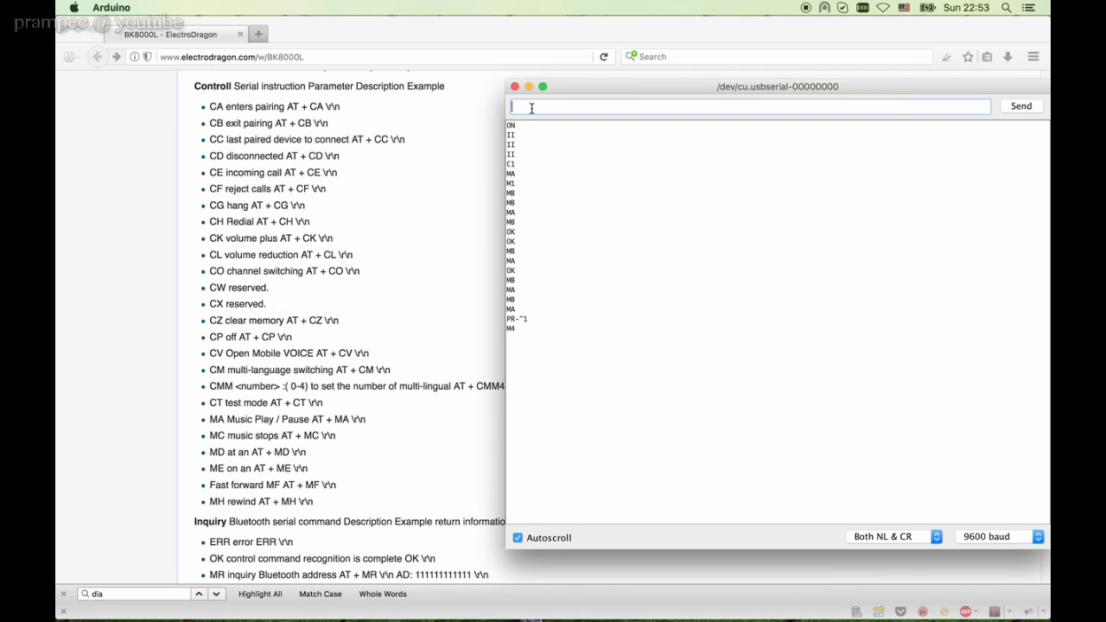
Enter the AT+CG hang-up command after checking the reference page.
{"action": "scroll", "scroll_direction": "down", "scroll_amount": 3}
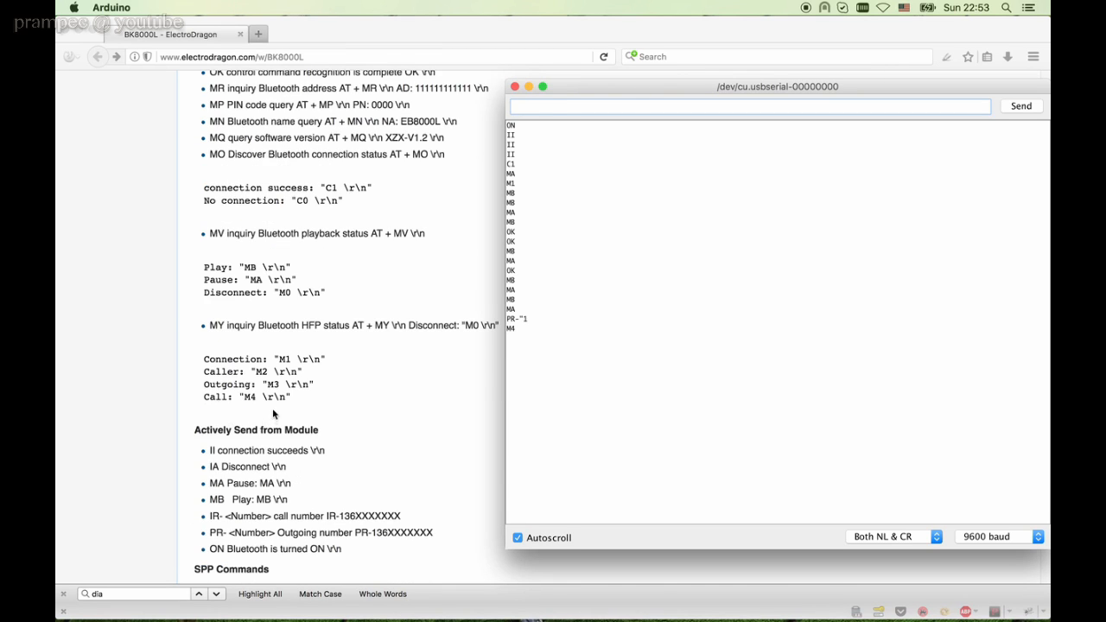
{"action": "type", "text": "AT+CG"}
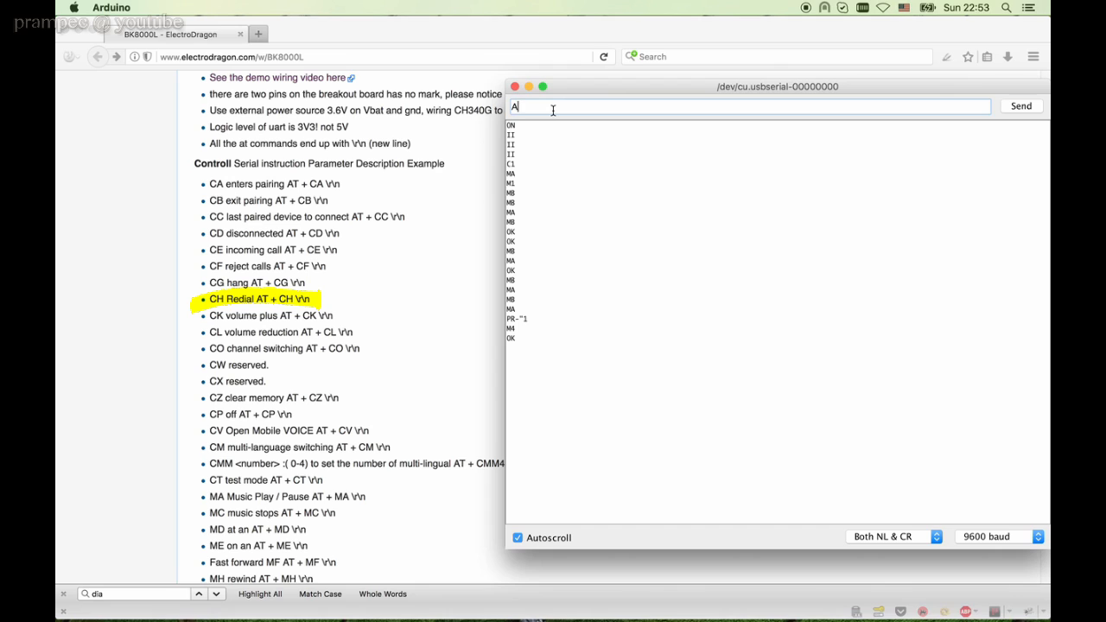
Send AT+CH to redial the last number, then query the module's status with AT+MY.
{"action": "type", "text": "T+CH"}
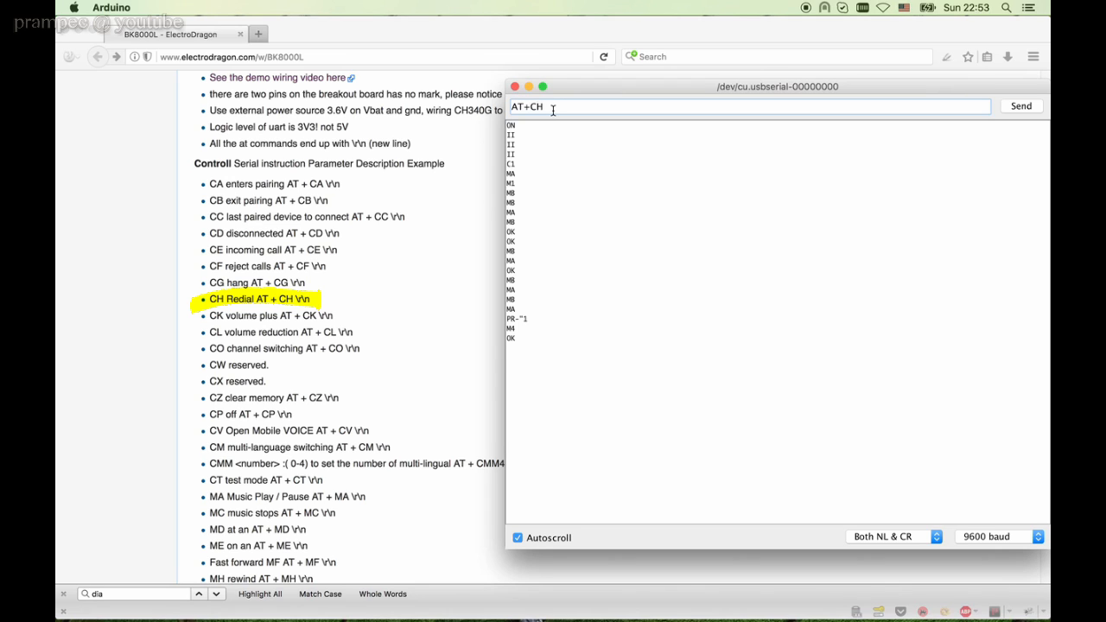
{"action": "left_click", "coordinate": [1019, 106]}
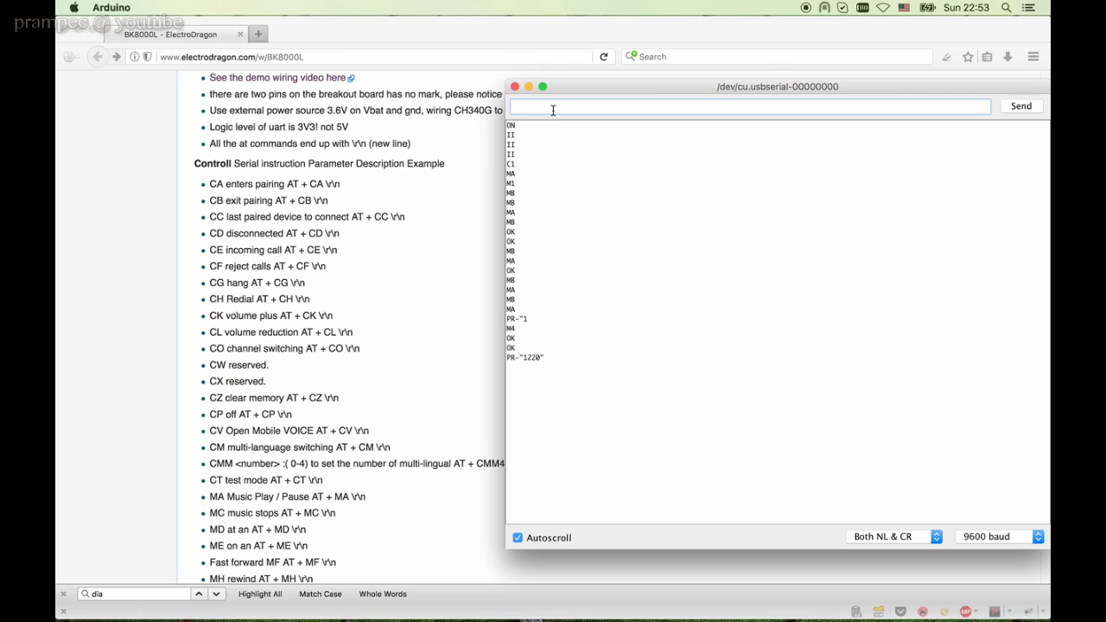
{"action": "type", "text": "A"}
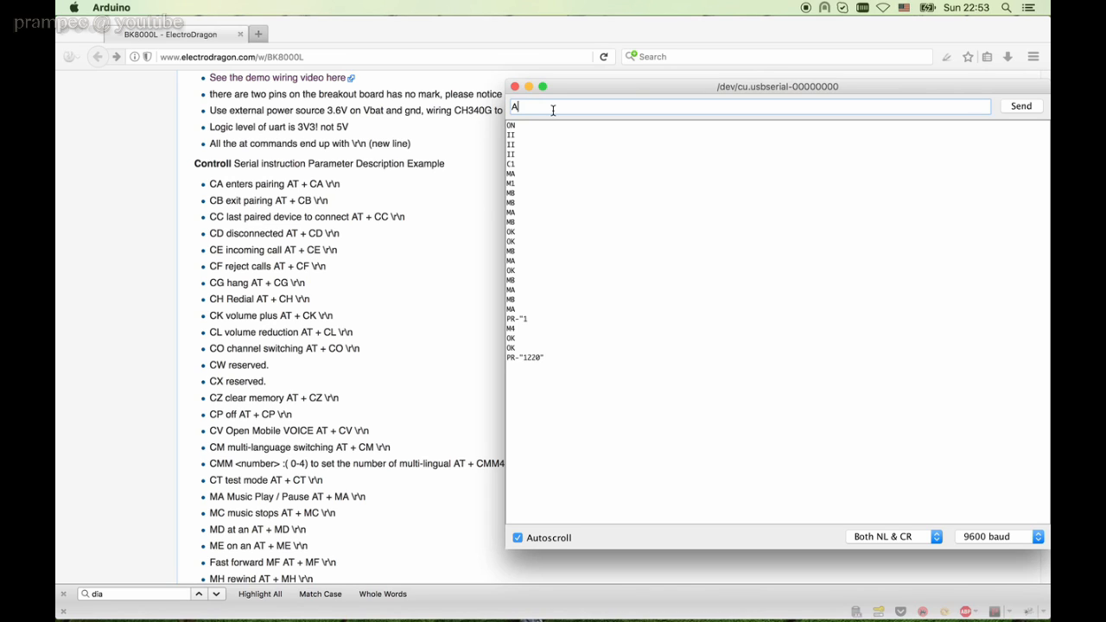
{"action": "type", "text": "T+MY"}
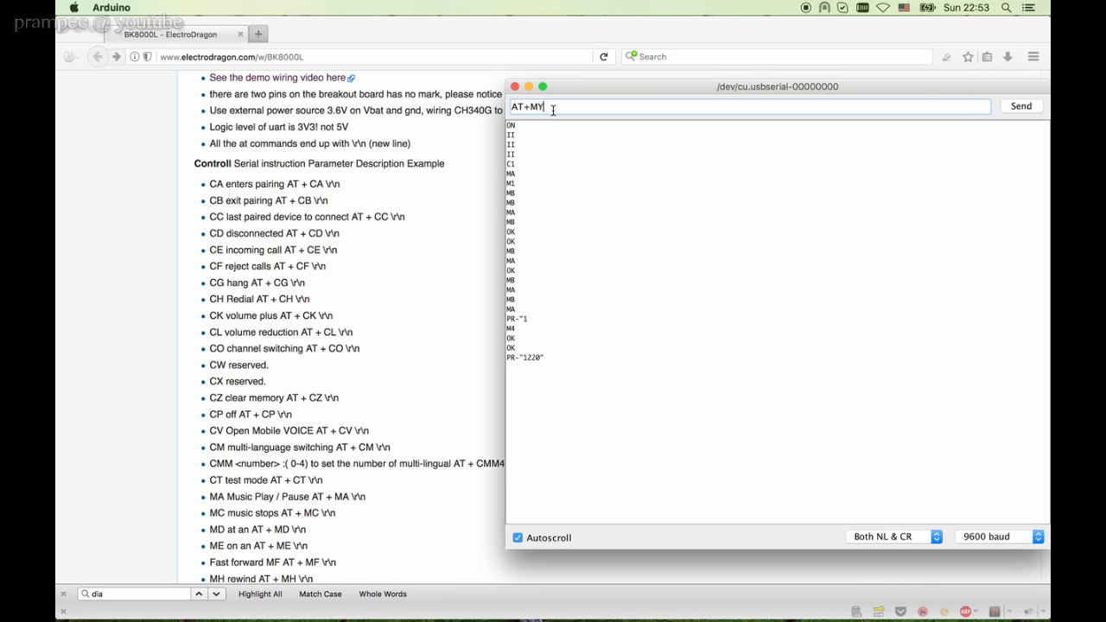
{"action": "key", "text": "BackSpace"}
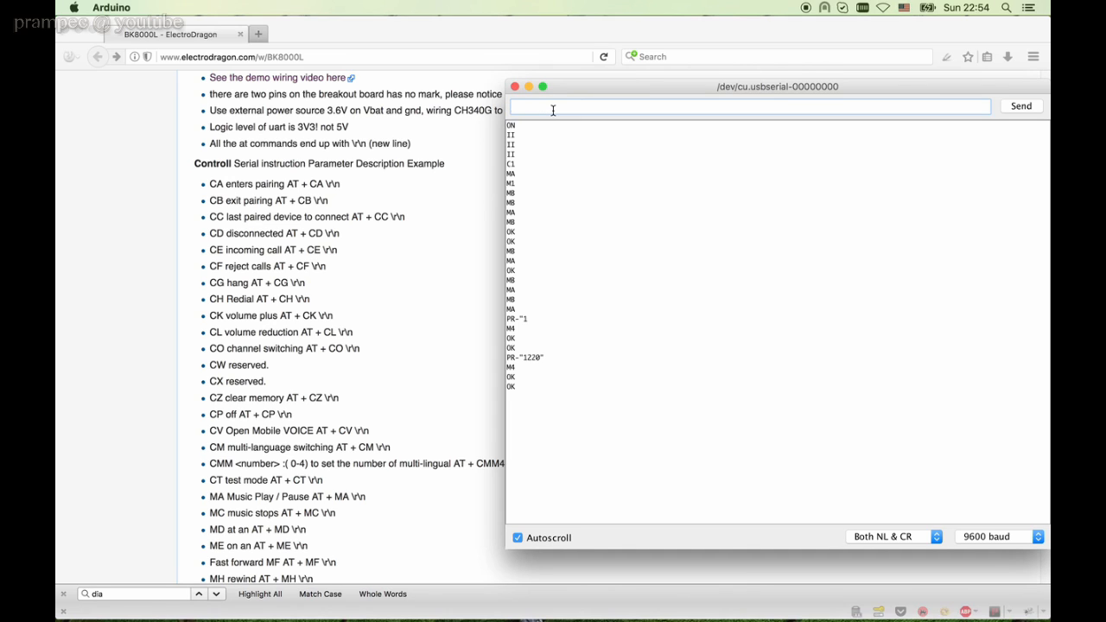
{"action": "type", "text": "AT+MY"}
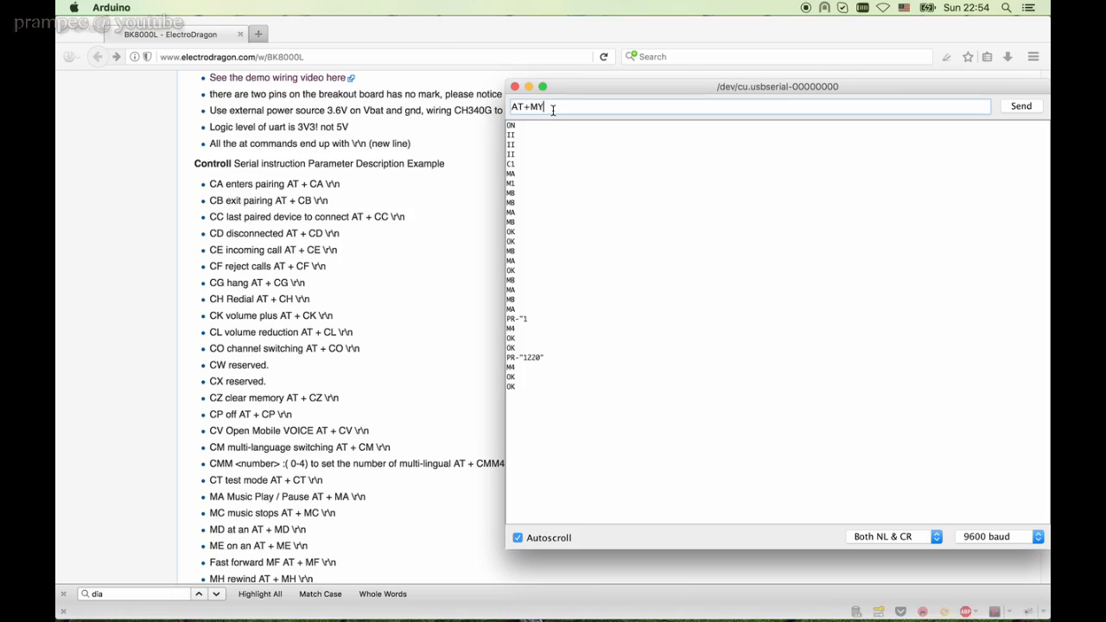